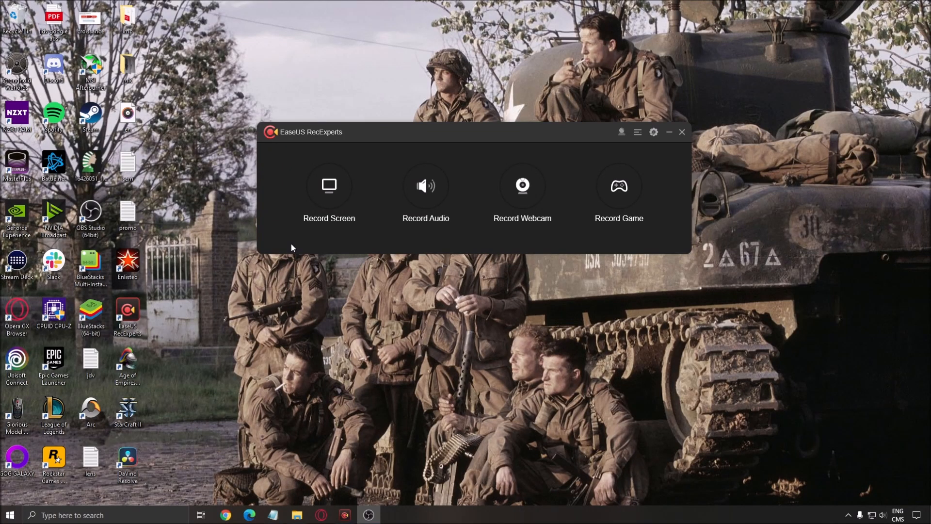
{"action": "mouse_move", "coordinate": [332, 345]}
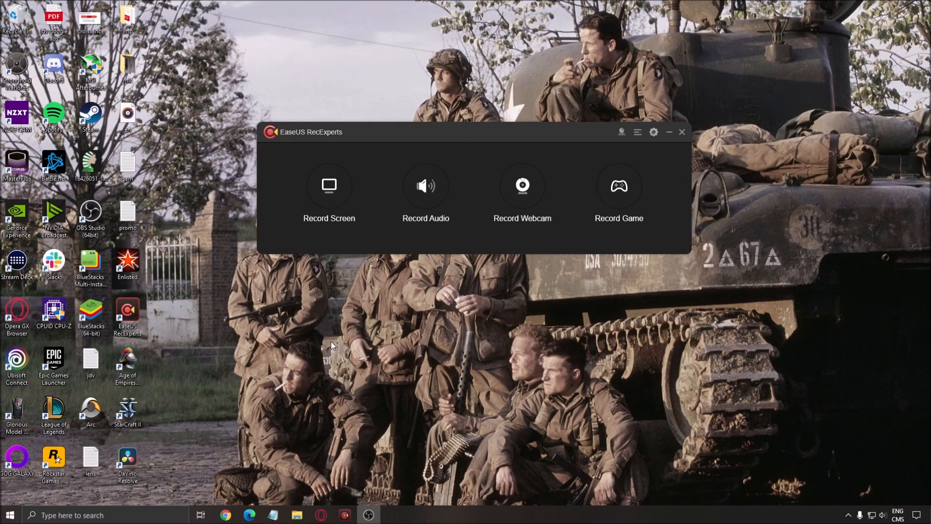
{"action": "mouse_move", "coordinate": [453, 286]}
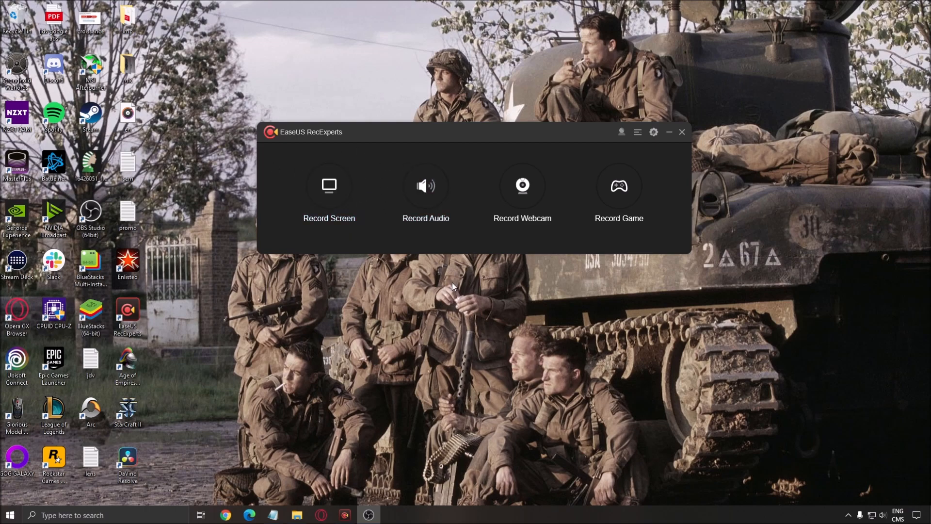
{"action": "mouse_move", "coordinate": [433, 253]}
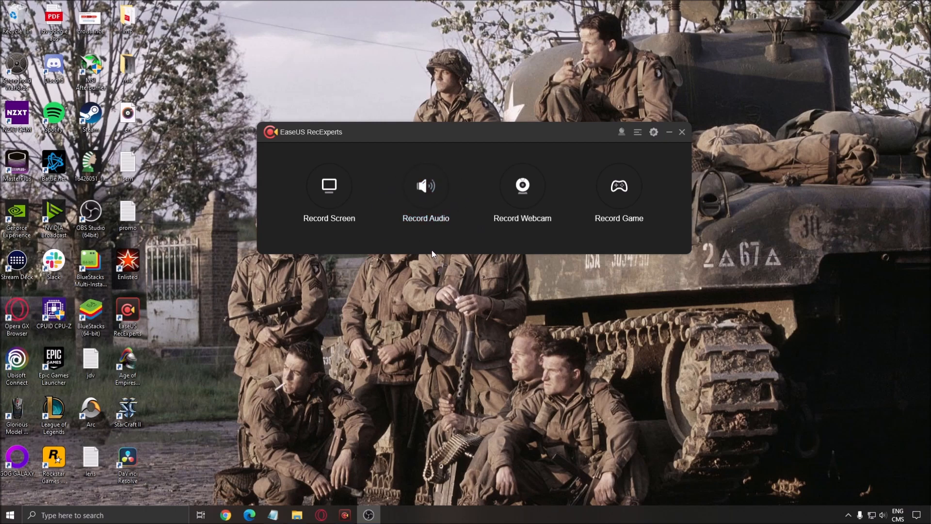
{"action": "mouse_move", "coordinate": [551, 183]}
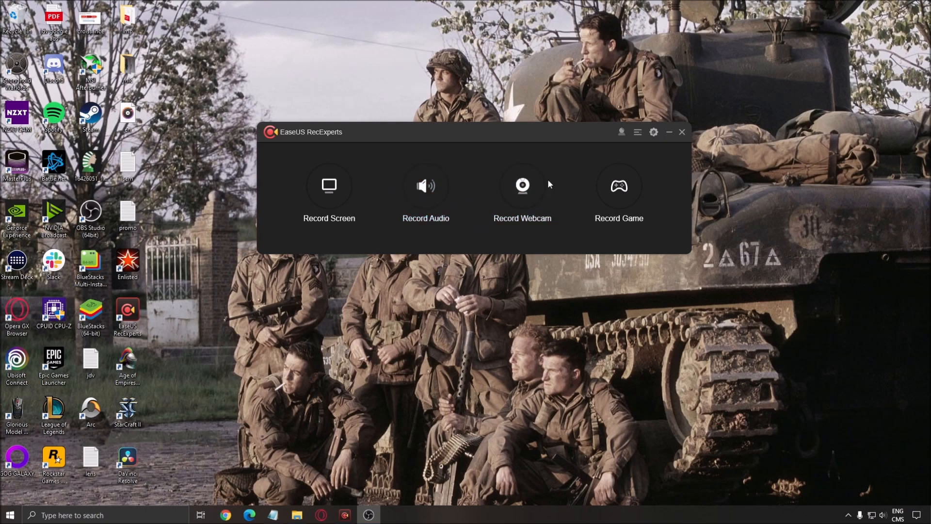
{"action": "mouse_move", "coordinate": [630, 271]}
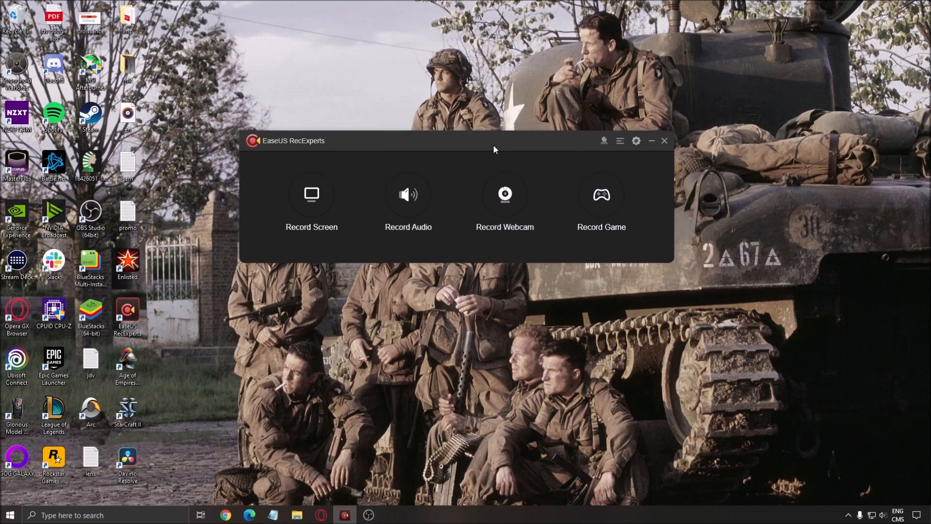
{"action": "mouse_move", "coordinate": [539, 253]}
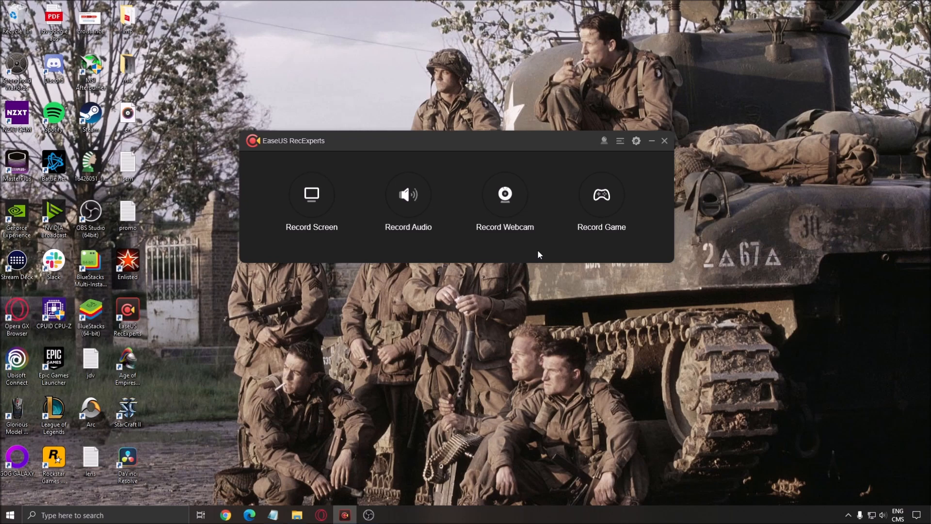
{"action": "mouse_move", "coordinate": [478, 173]}
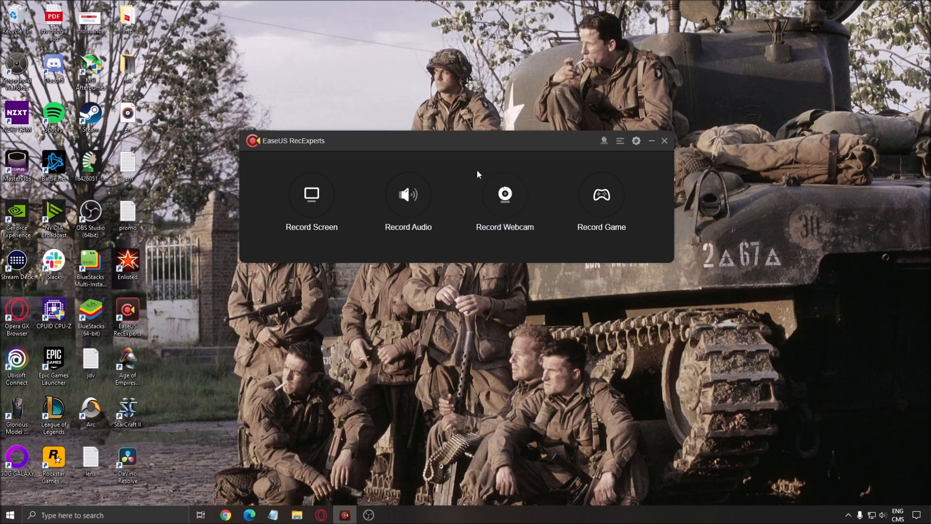
{"action": "mouse_move", "coordinate": [470, 188]}
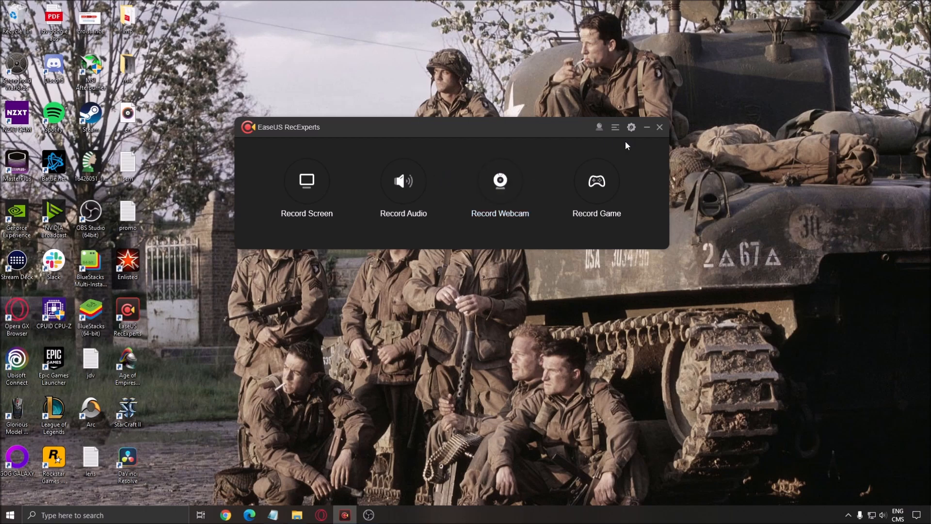
Open Settings, go to Video, and check the frame rate list, with 60 fps current.
{"action": "left_click", "coordinate": [631, 127]}
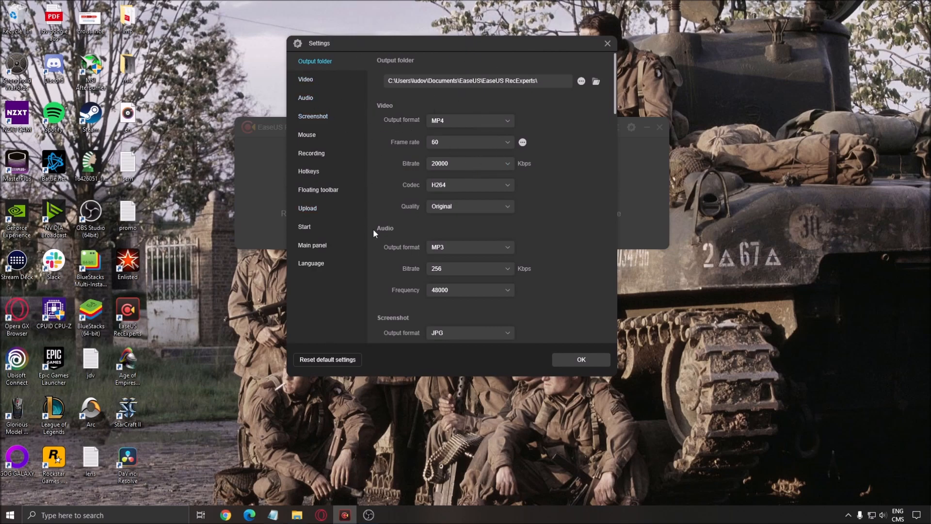
{"action": "mouse_move", "coordinate": [474, 128]}
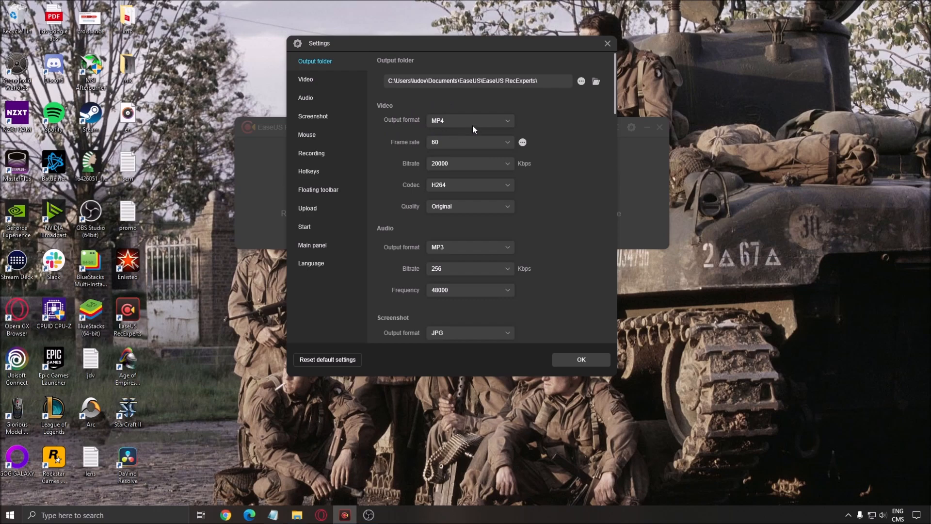
{"action": "left_click", "coordinate": [470, 120]}
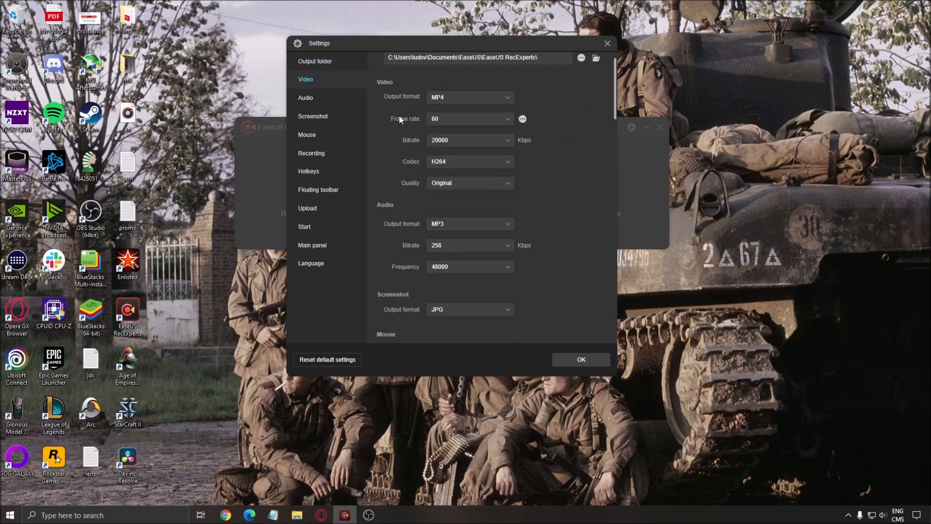
{"action": "left_click", "coordinate": [470, 119]}
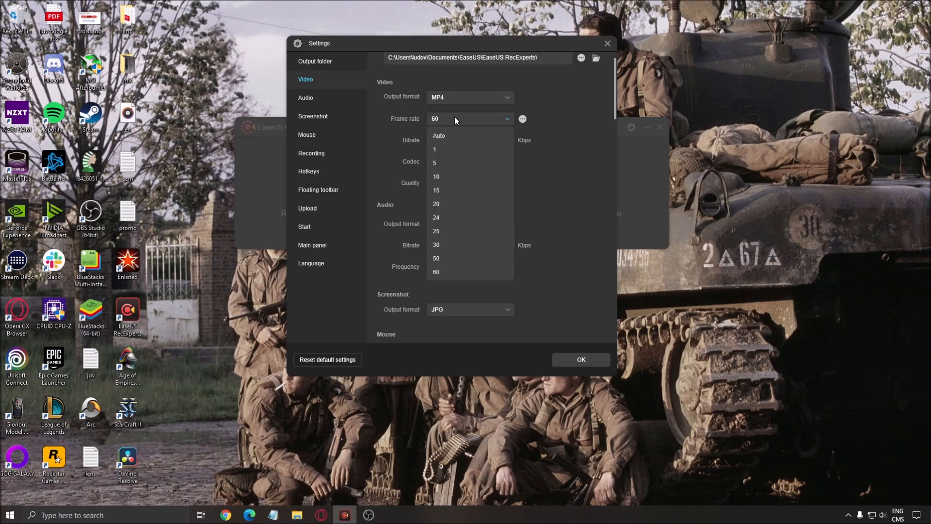
{"action": "mouse_move", "coordinate": [447, 195]}
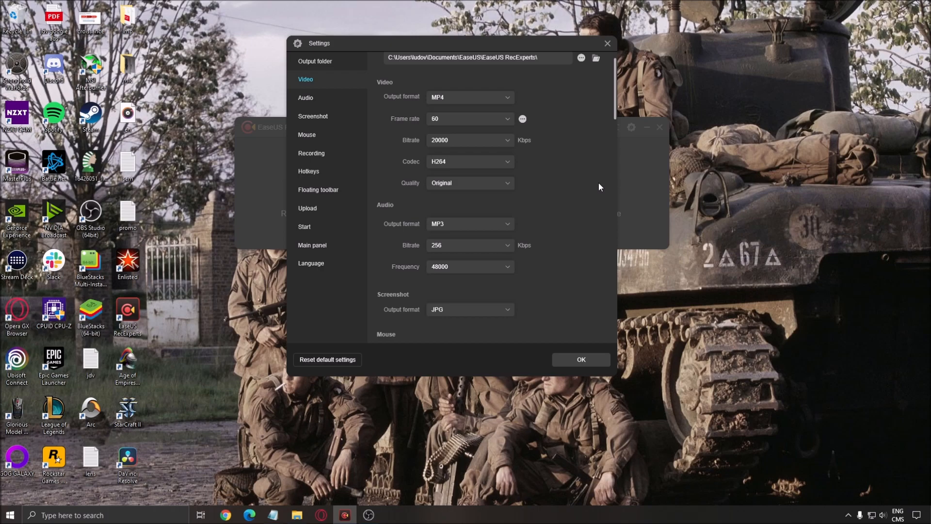
{"action": "mouse_move", "coordinate": [402, 146]}
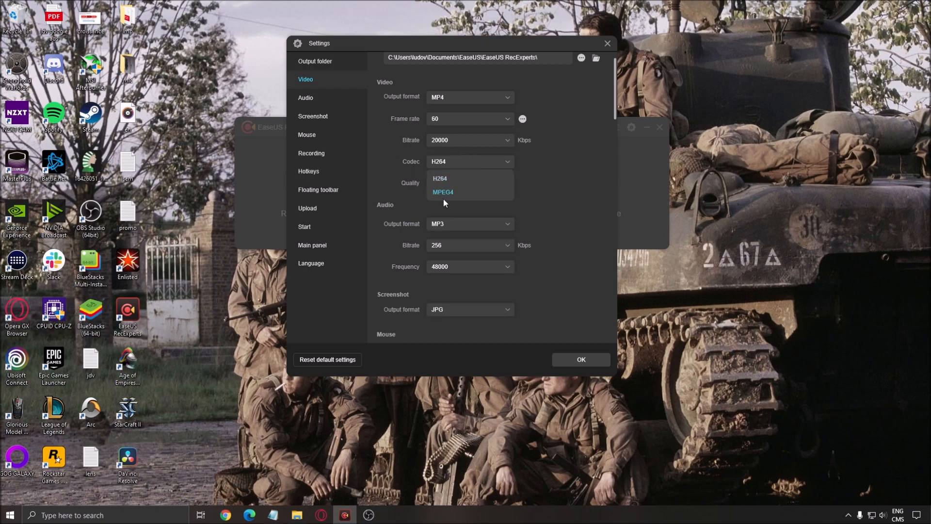
{"action": "mouse_move", "coordinate": [506, 194]}
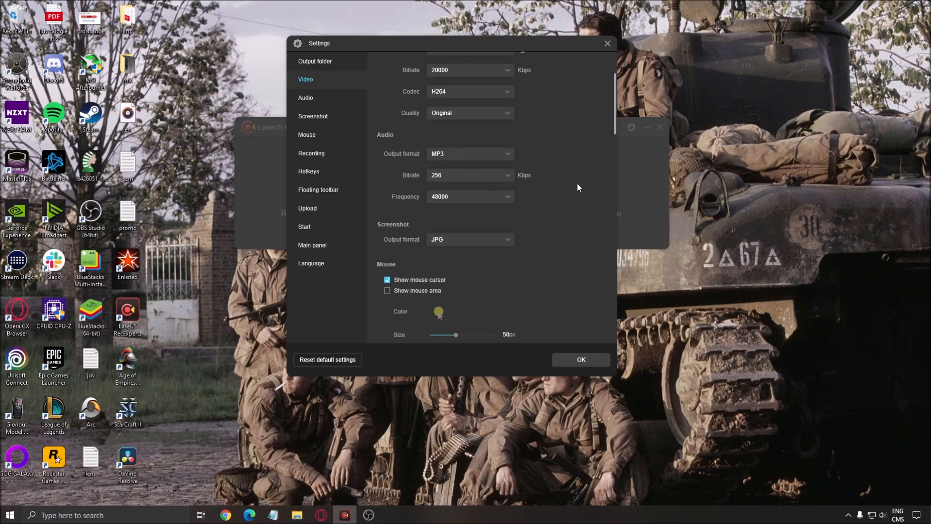
Scroll through the Mouse and Recording settings, then close Settings with OK.
{"action": "scroll", "scroll_direction": "down", "scroll_amount": 3}
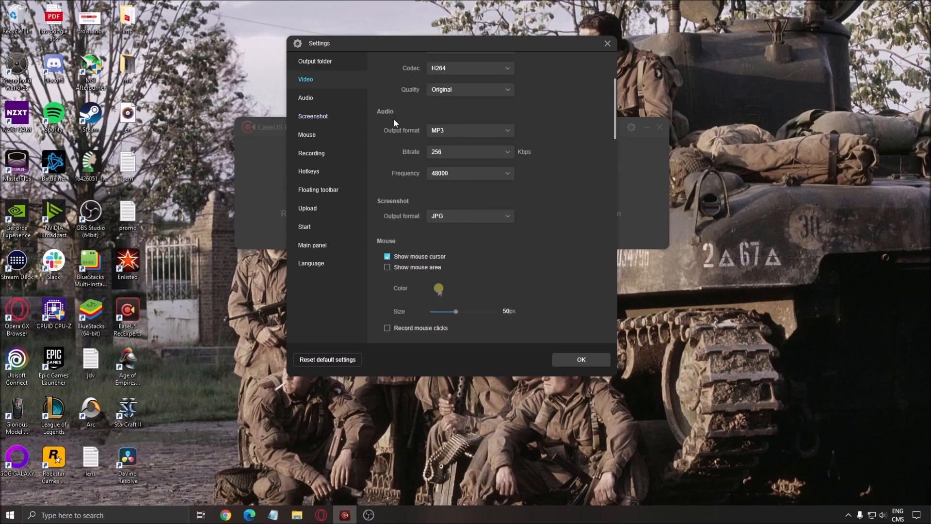
{"action": "mouse_move", "coordinate": [557, 179]}
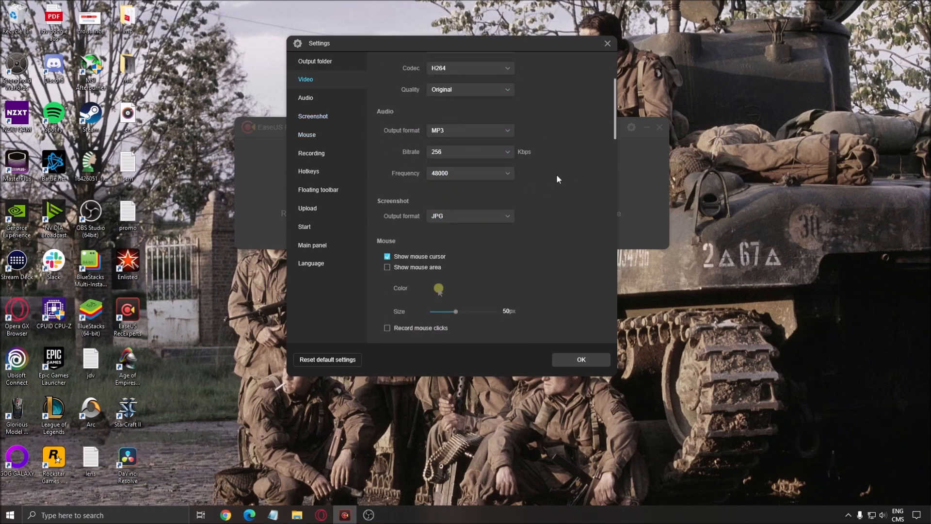
{"action": "mouse_move", "coordinate": [399, 184]}
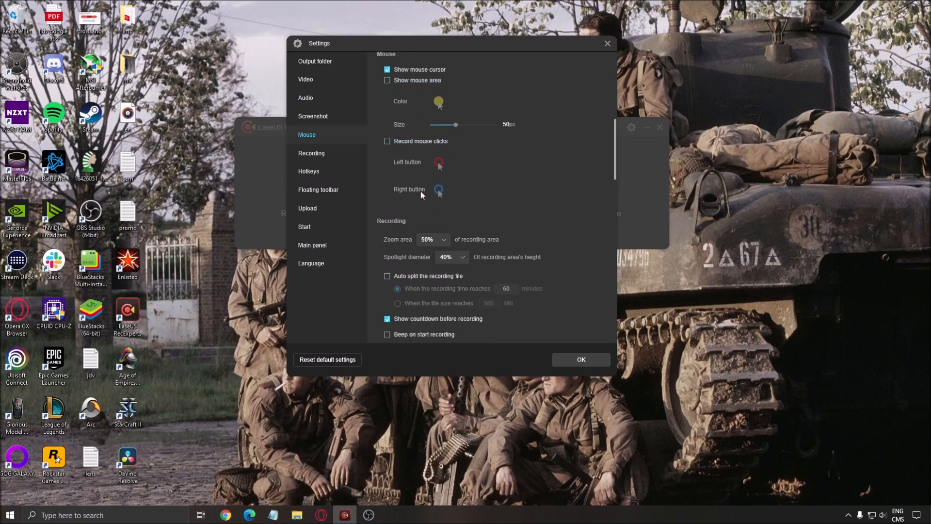
{"action": "scroll", "scroll_direction": "down", "scroll_amount": 3}
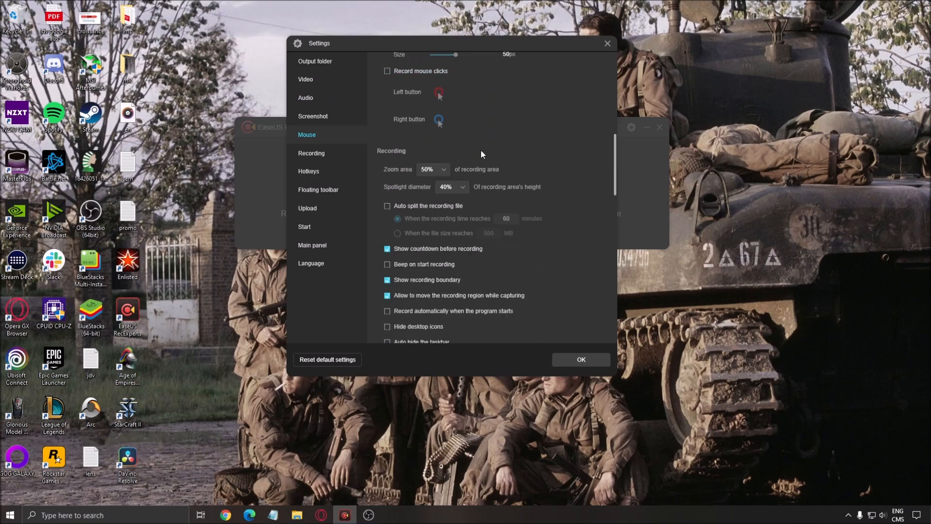
{"action": "left_click", "coordinate": [305, 79]}
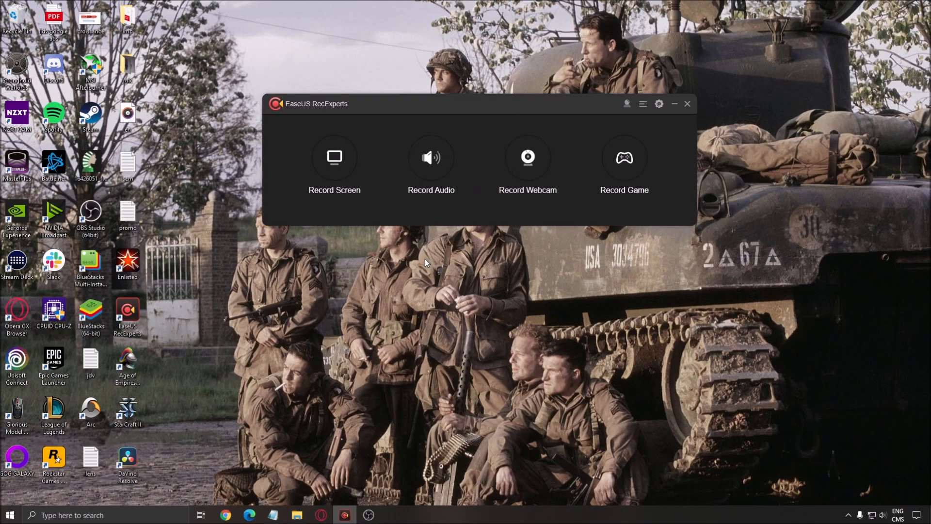
{"action": "mouse_move", "coordinate": [417, 250]}
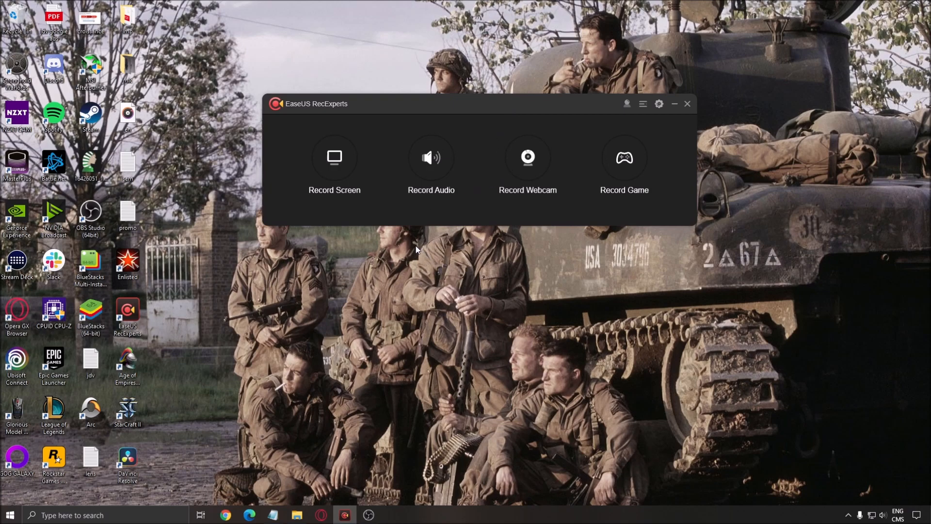
Open the Record Screen panel and show its System & Mic audio source choices.
{"action": "left_click", "coordinate": [335, 156]}
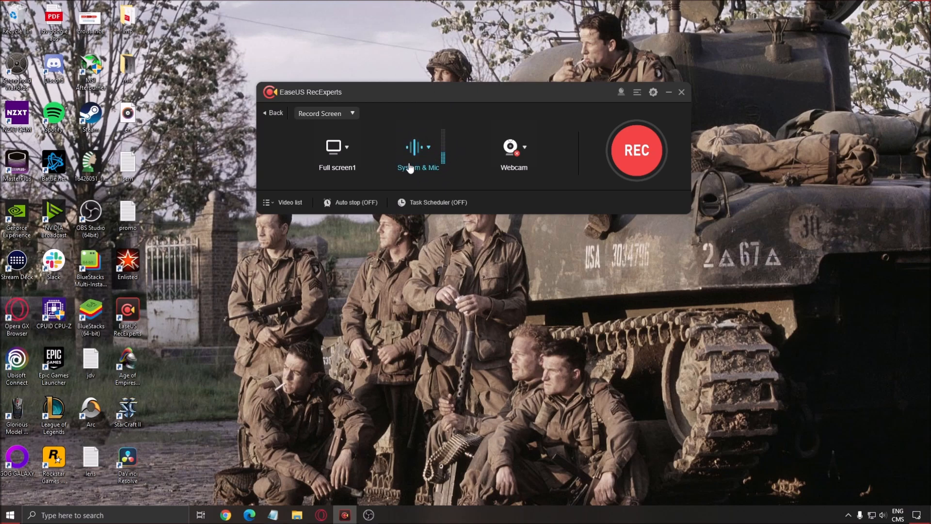
{"action": "left_click", "coordinate": [429, 146]}
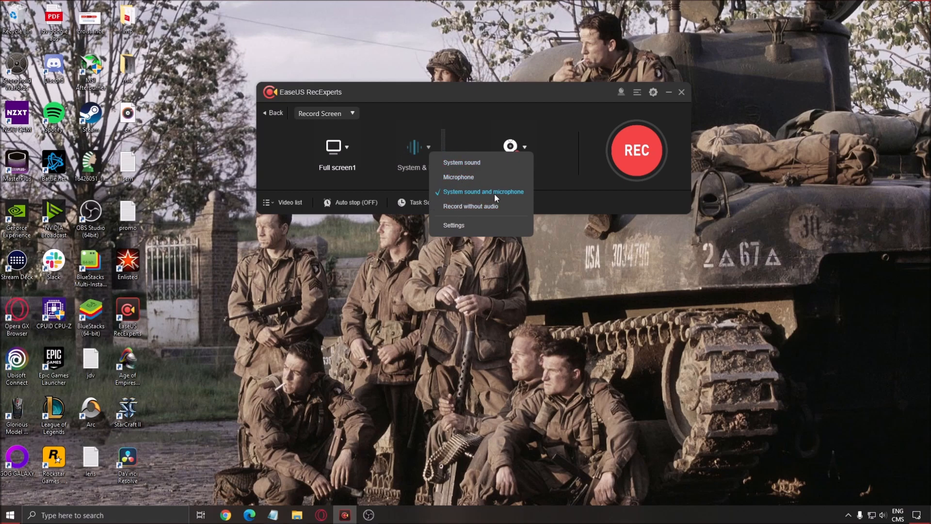
Inspect the system sound and microphone device settings, then cancel without changes.
{"action": "left_click", "coordinate": [453, 225]}
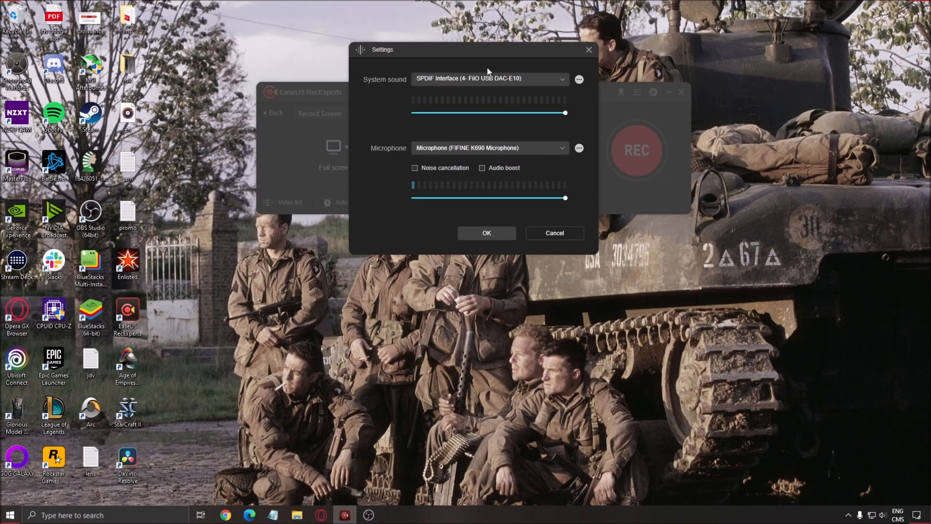
{"action": "left_click_drag", "start_coordinate": [382, 50], "coordinate": [360, 60]}
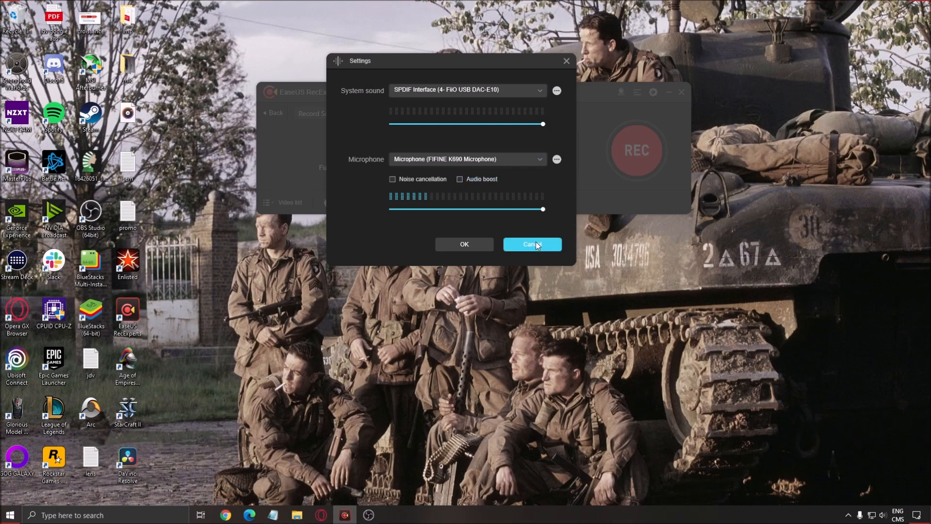
{"action": "left_click", "coordinate": [532, 245]}
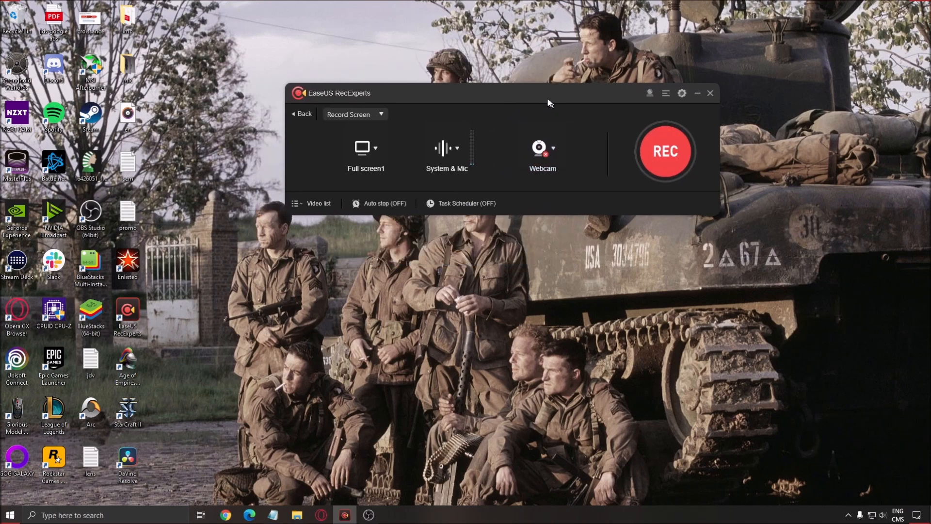
Move the full-screen System & Mic recorder window into place.
{"action": "left_click_drag", "start_coordinate": [548, 99], "coordinate": [499, 108]}
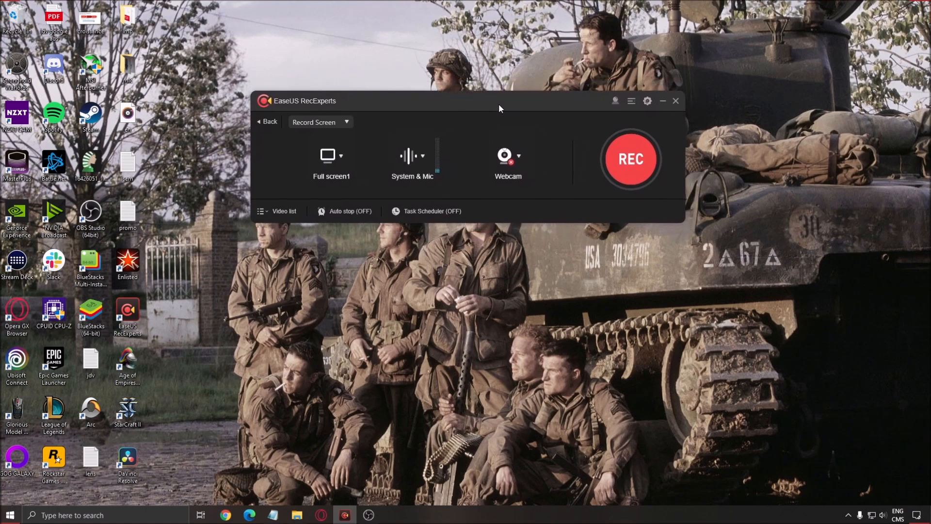
{"action": "mouse_move", "coordinate": [385, 151]}
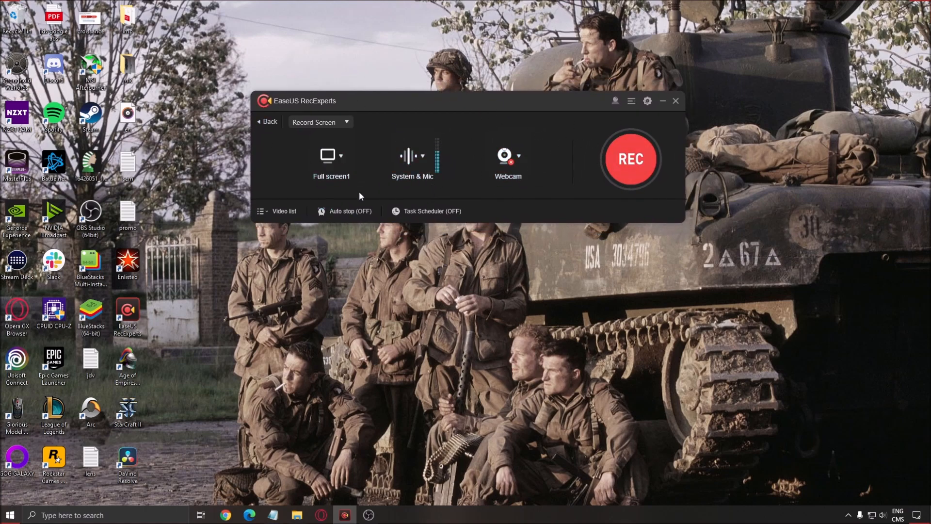
{"action": "mouse_move", "coordinate": [713, 146]}
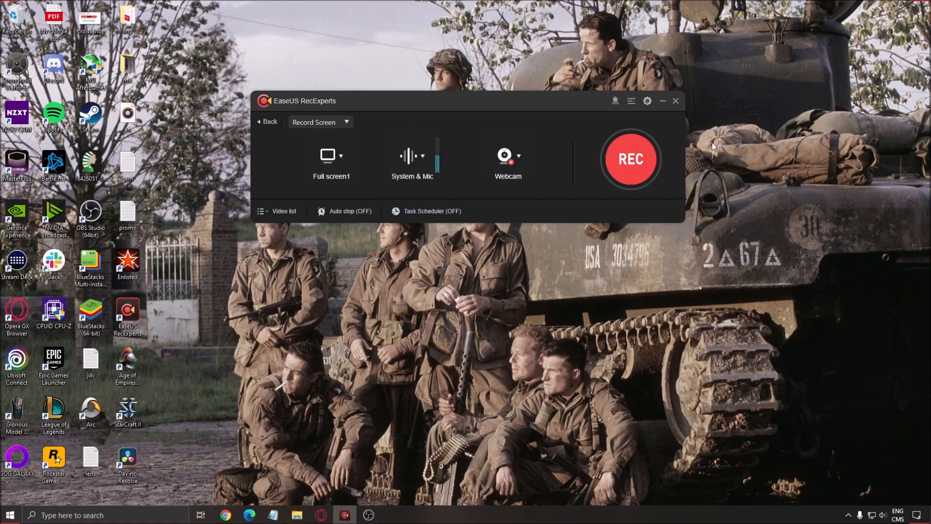
{"action": "mouse_move", "coordinate": [613, 280]}
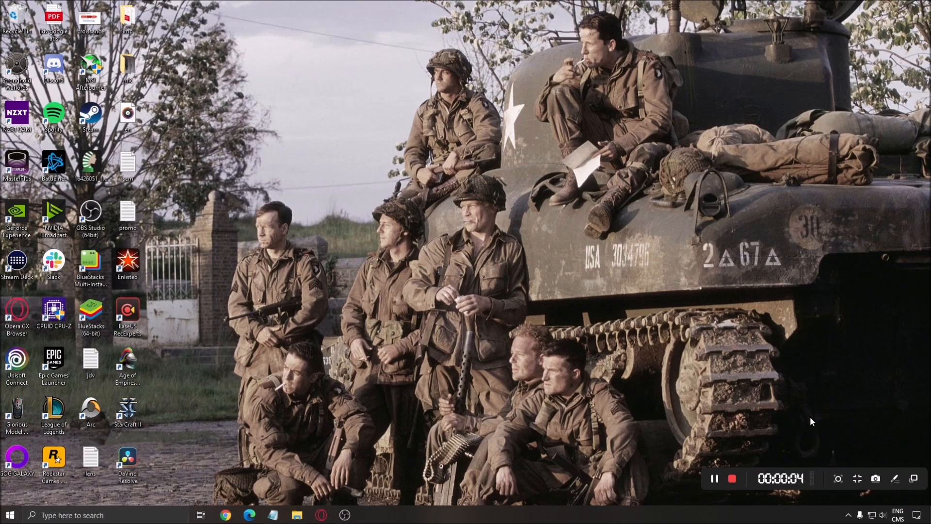
{"action": "mouse_move", "coordinate": [815, 491]}
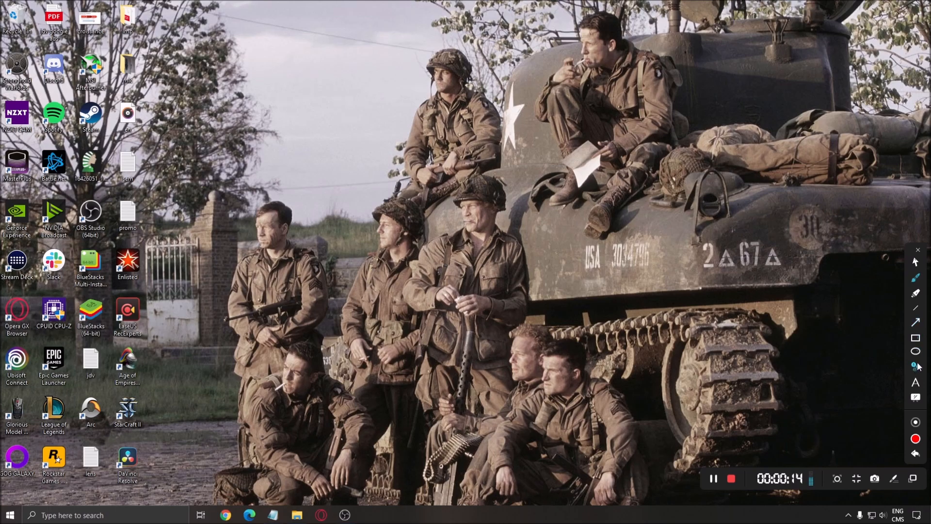
Draw a red circle around the soldier beside the tank.
{"action": "left_click_drag", "start_coordinate": [763, 303], "coordinate": [507, 199]}
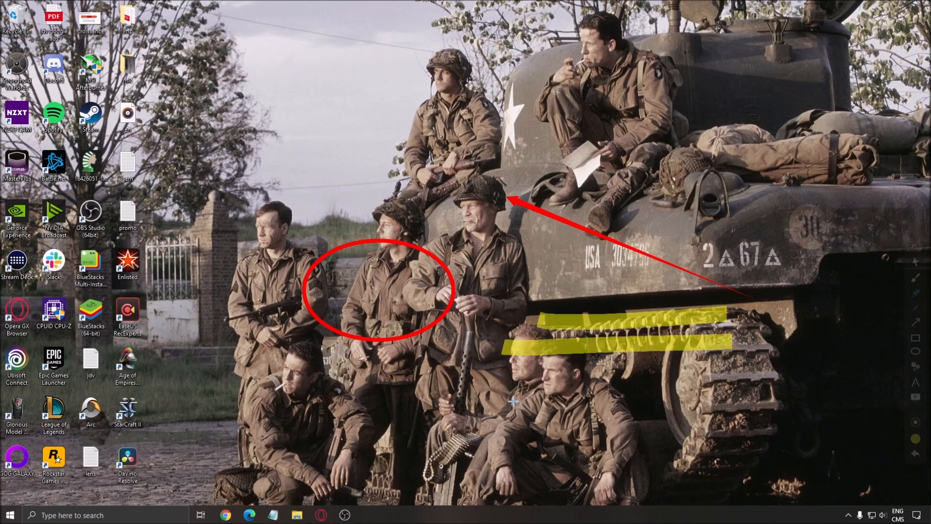
{"action": "mouse_move", "coordinate": [887, 246]}
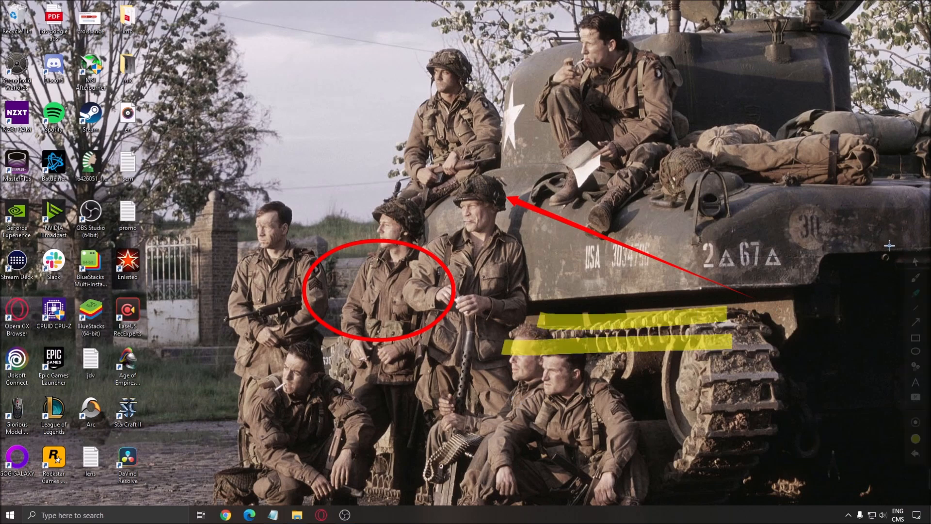
{"action": "mouse_move", "coordinate": [514, 284]}
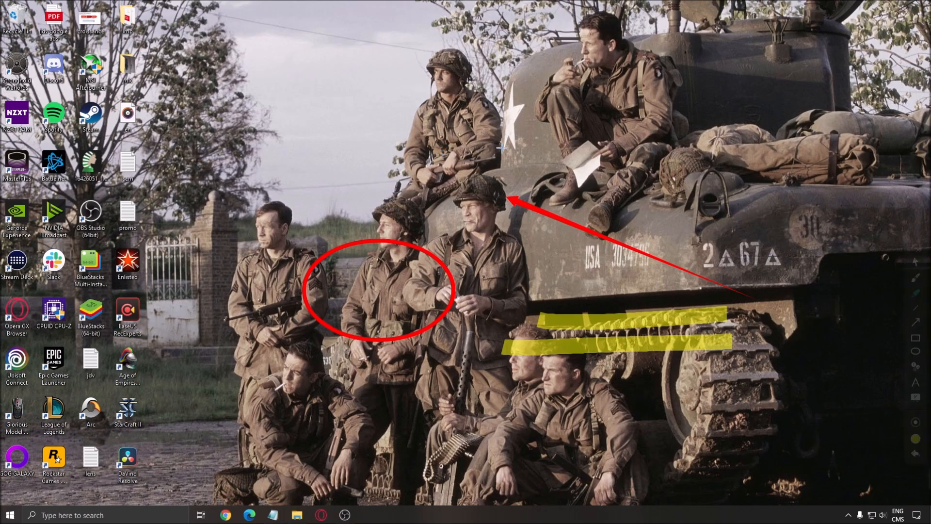
{"action": "mouse_move", "coordinate": [488, 267]}
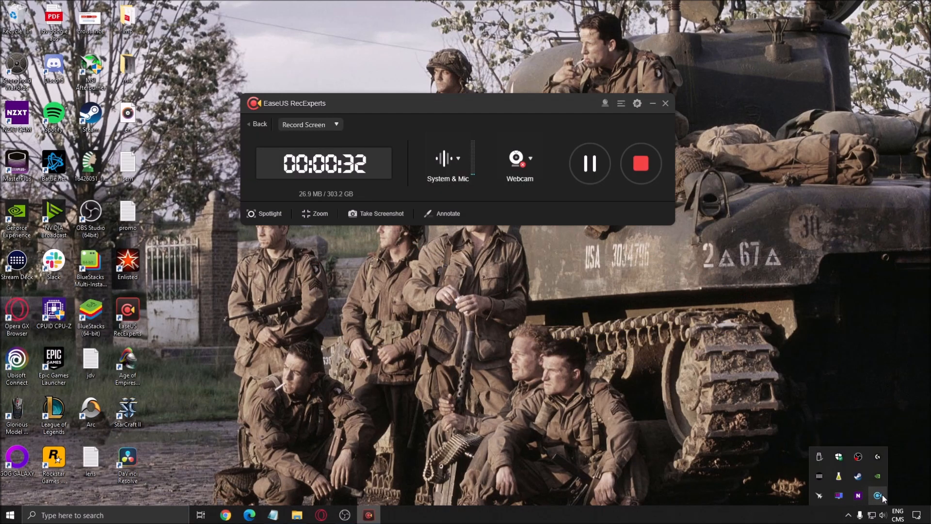
Stop the recording and play back the 33-second clip 20210315_131748.mp4.
{"action": "left_click", "coordinate": [640, 163]}
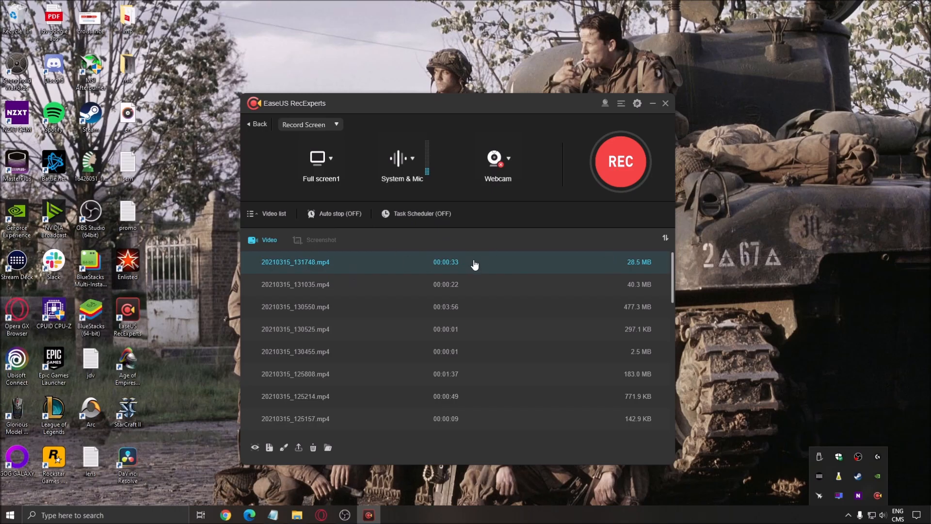
{"action": "left_click", "coordinate": [621, 161]}
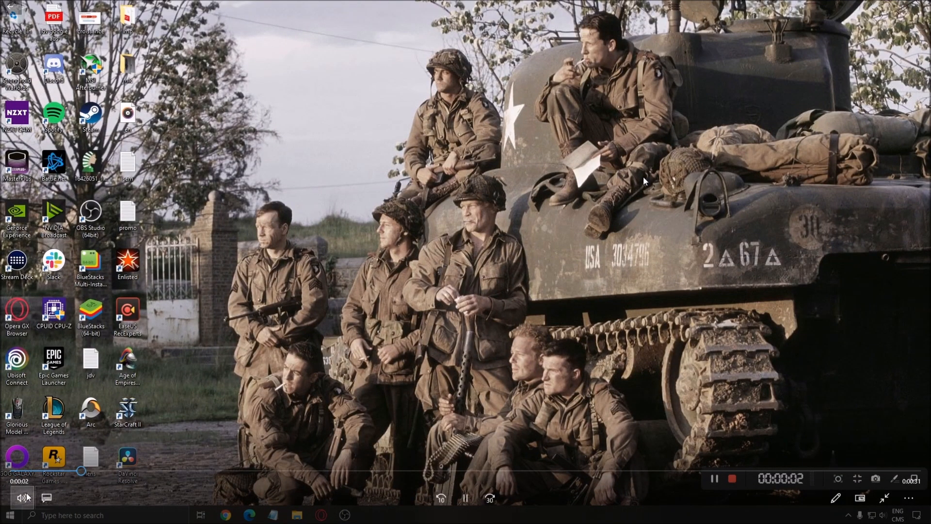
{"action": "left_click", "coordinate": [20, 498]}
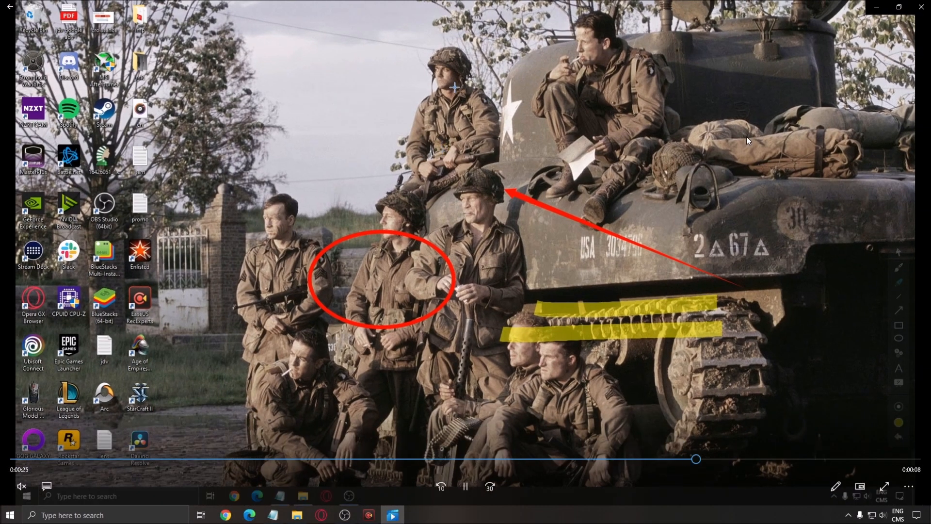
{"action": "left_click", "coordinate": [836, 486]}
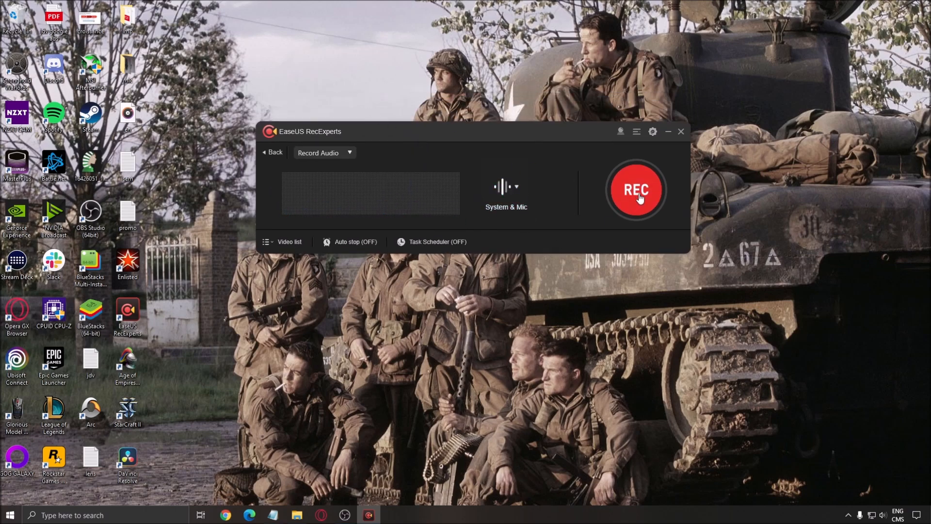
Check the Record Audio sources, keeping system sound and microphone.
{"action": "left_click", "coordinate": [516, 186]}
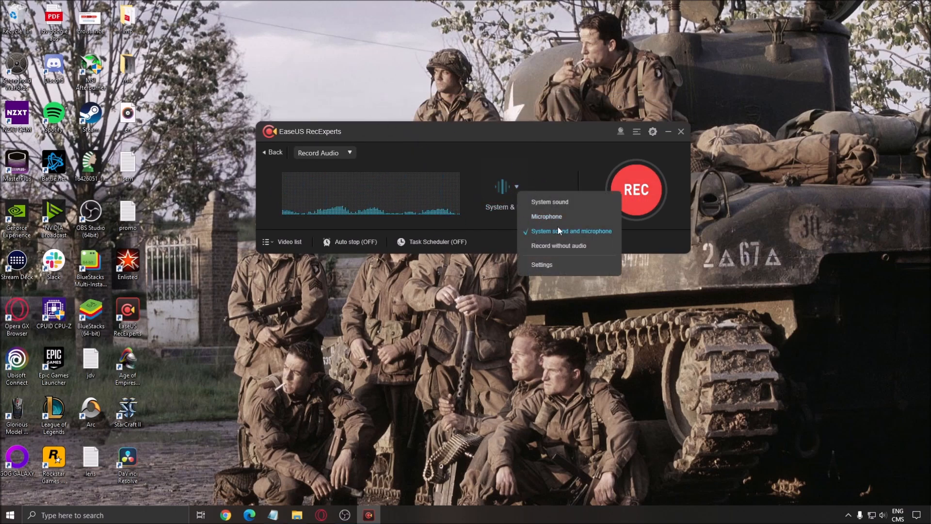
{"action": "left_click", "coordinate": [571, 231]}
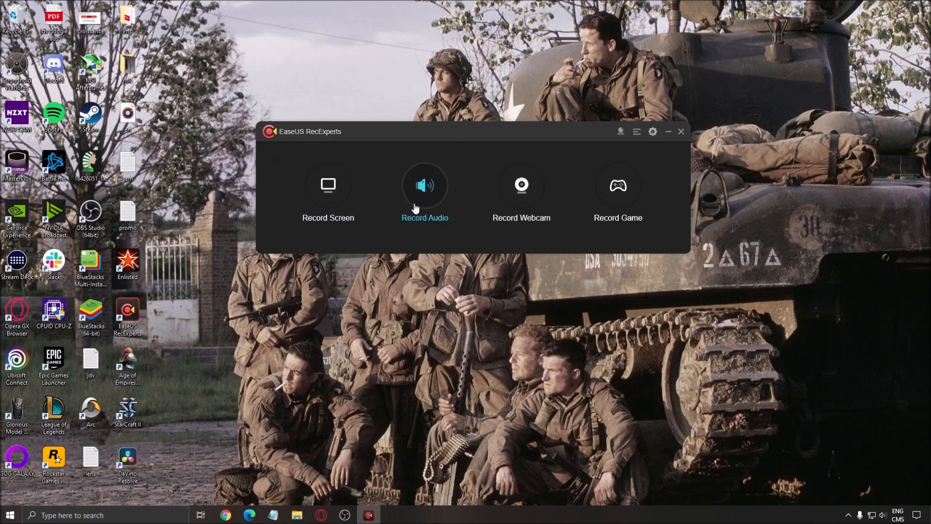
Switch to webcam recording and pick a resolution from the Resolution list.
{"action": "left_click", "coordinate": [521, 185]}
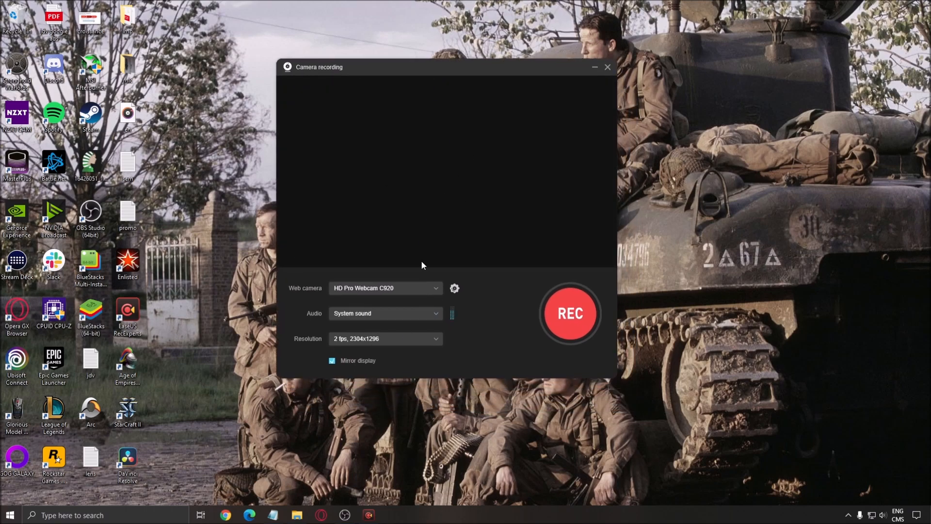
{"action": "mouse_move", "coordinate": [380, 338]}
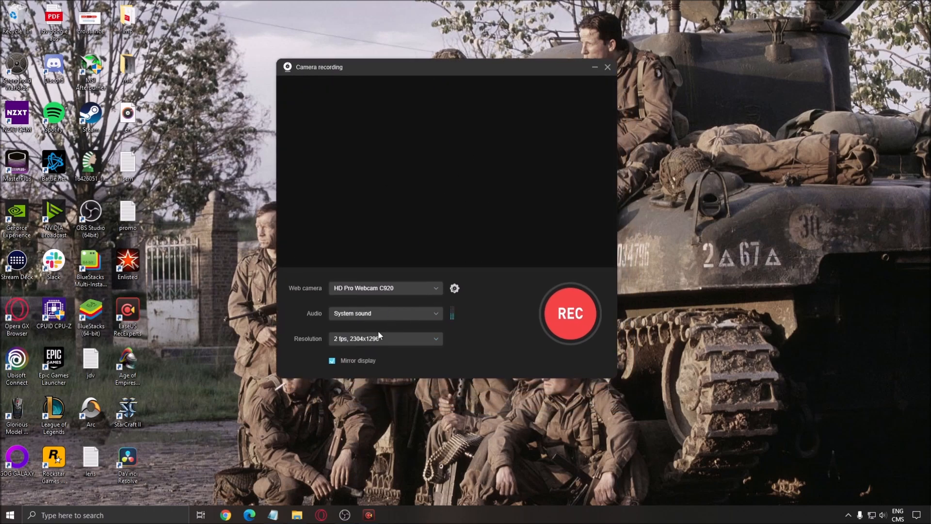
{"action": "left_click", "coordinate": [386, 339]}
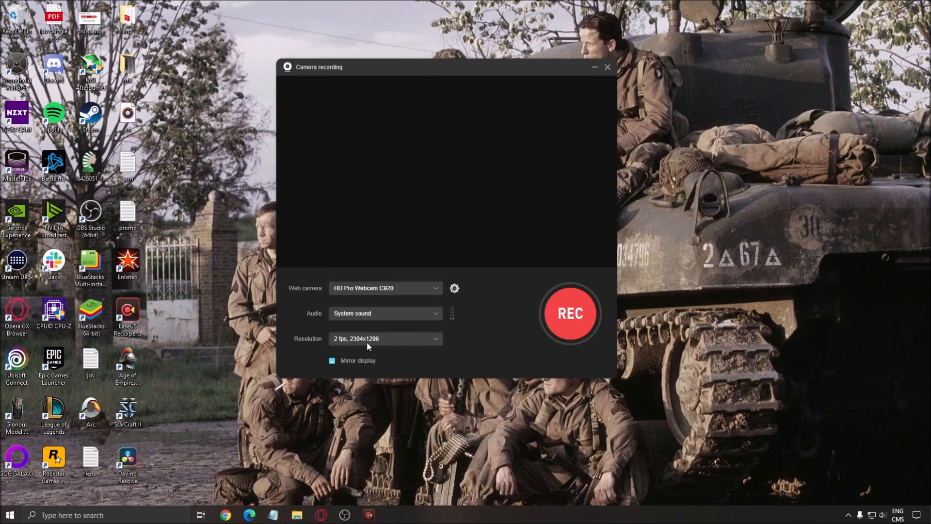
{"action": "left_click", "coordinate": [385, 339]}
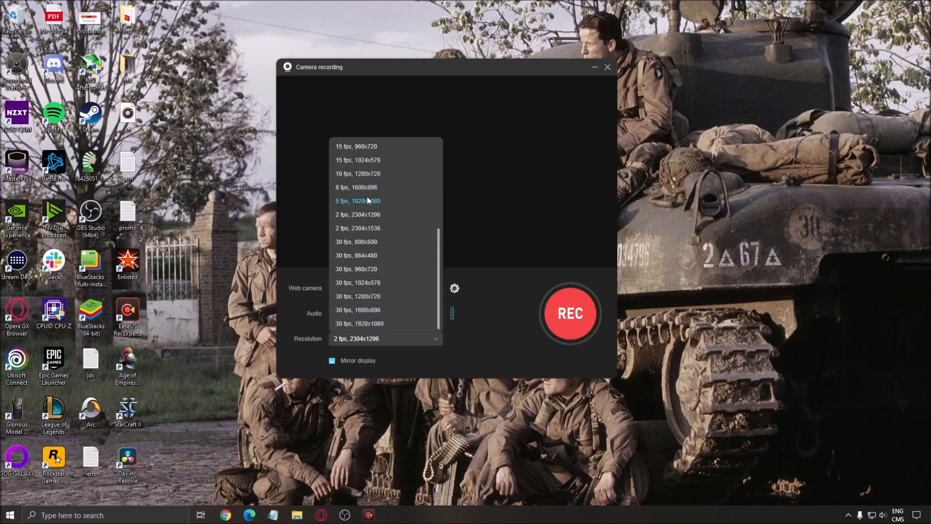
{"action": "left_click", "coordinate": [359, 324]}
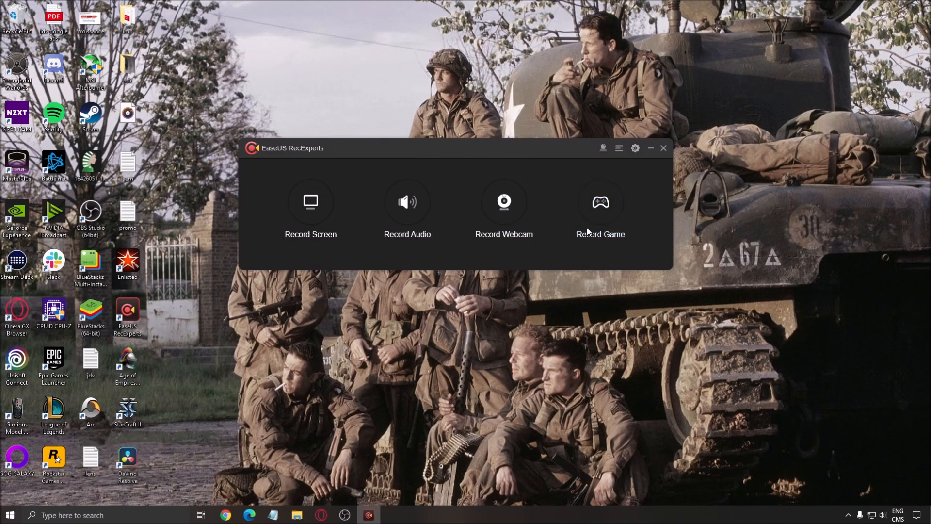
Switch to Record Game and set the frame rate to 60 fps.
{"action": "left_click", "coordinate": [600, 201]}
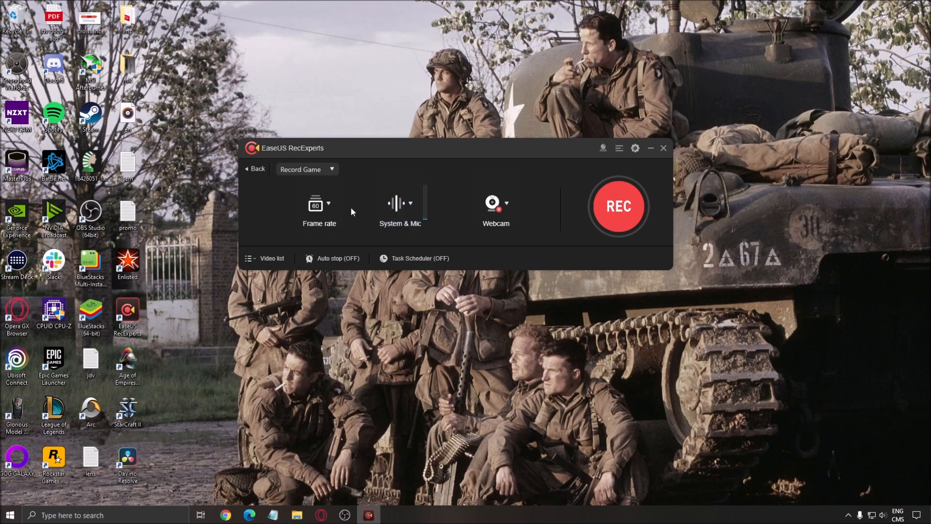
{"action": "mouse_move", "coordinate": [308, 215]}
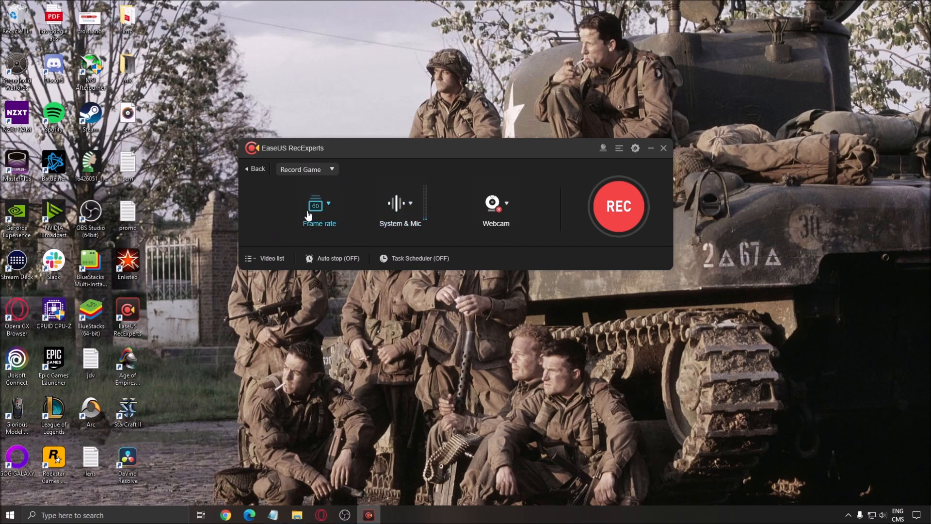
{"action": "left_click", "coordinate": [327, 202]}
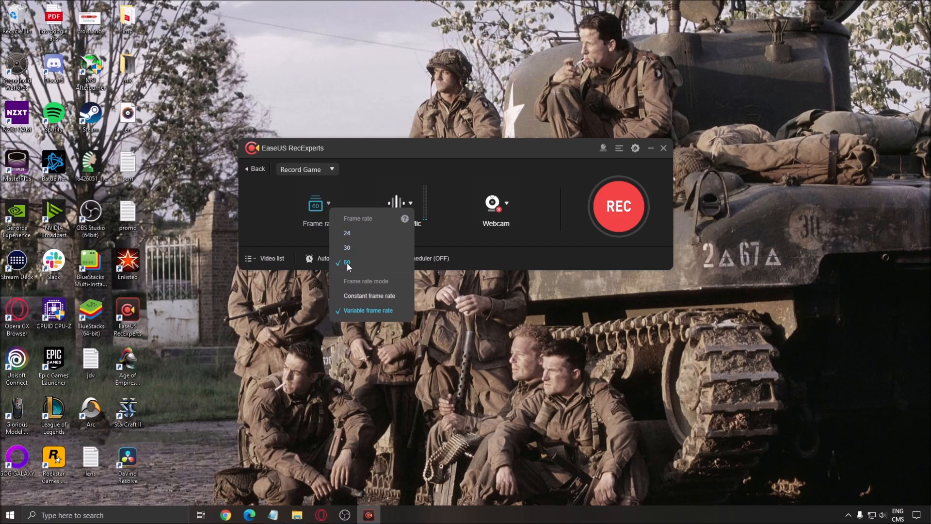
{"action": "left_click", "coordinate": [347, 261]}
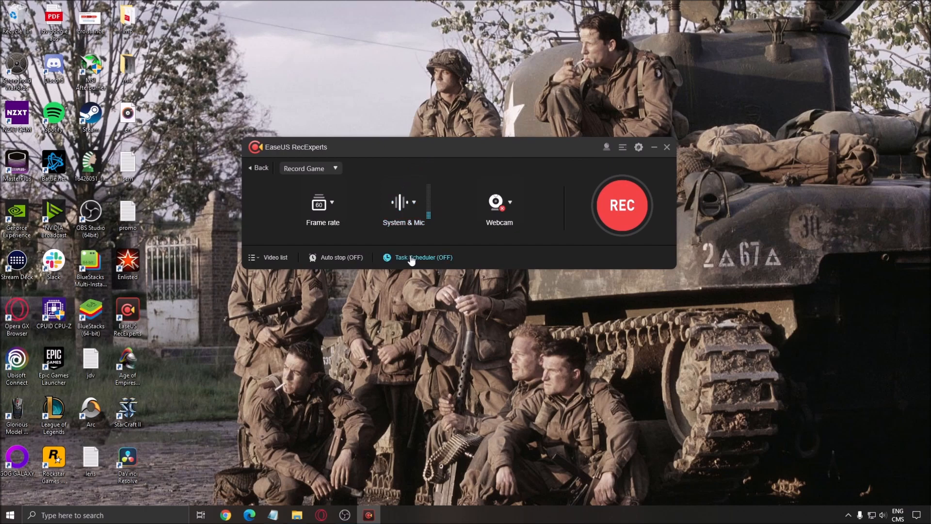
{"action": "mouse_move", "coordinate": [413, 228]}
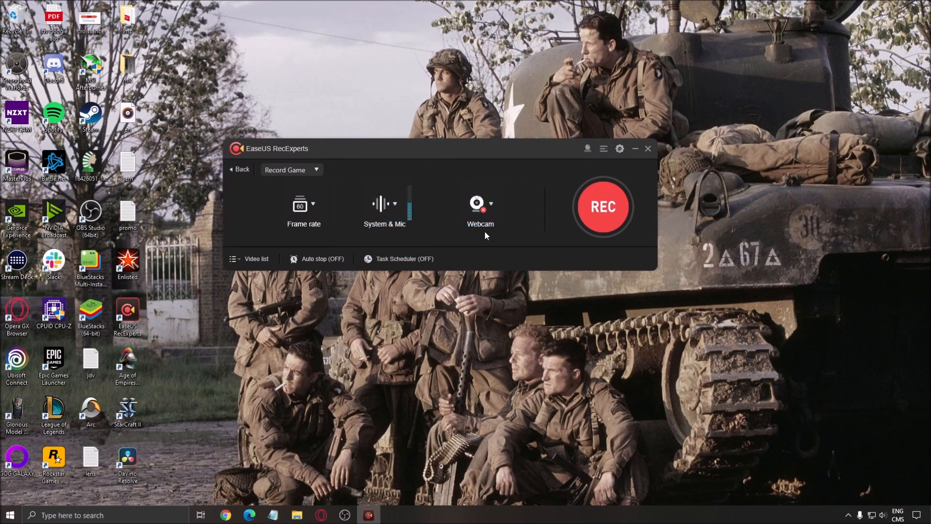
Select HD Pro Webcam C920 as the game recording's webcam and open its Settings.
{"action": "left_click", "coordinate": [477, 203]}
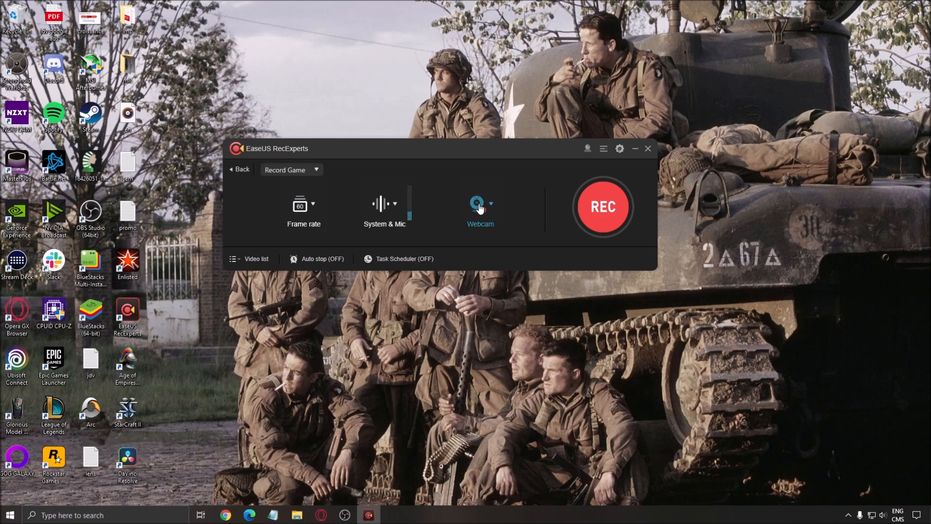
{"action": "left_click", "coordinate": [492, 203]}
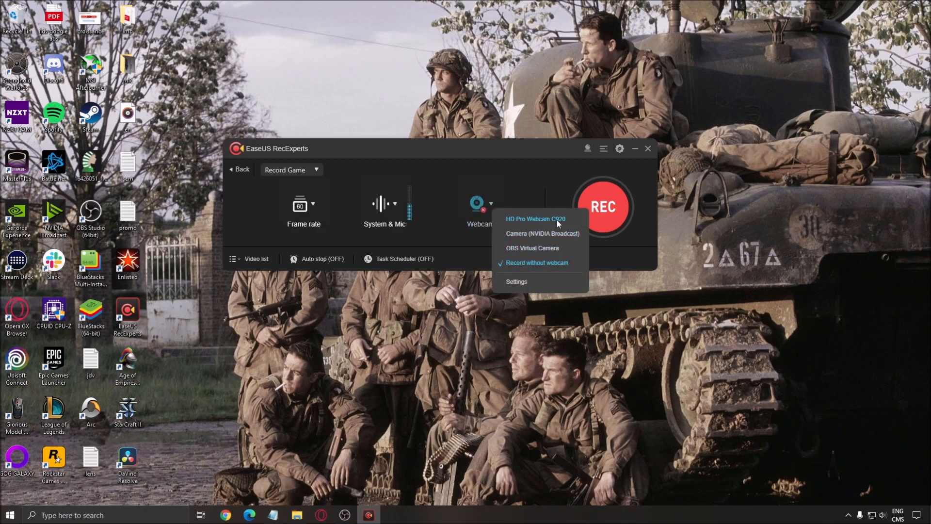
{"action": "left_click", "coordinate": [536, 219]}
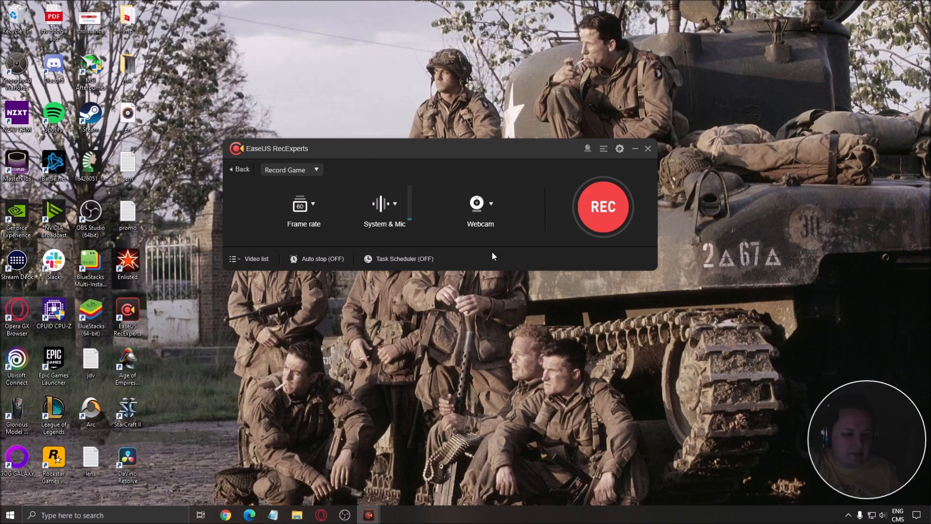
{"action": "left_click", "coordinate": [493, 202]}
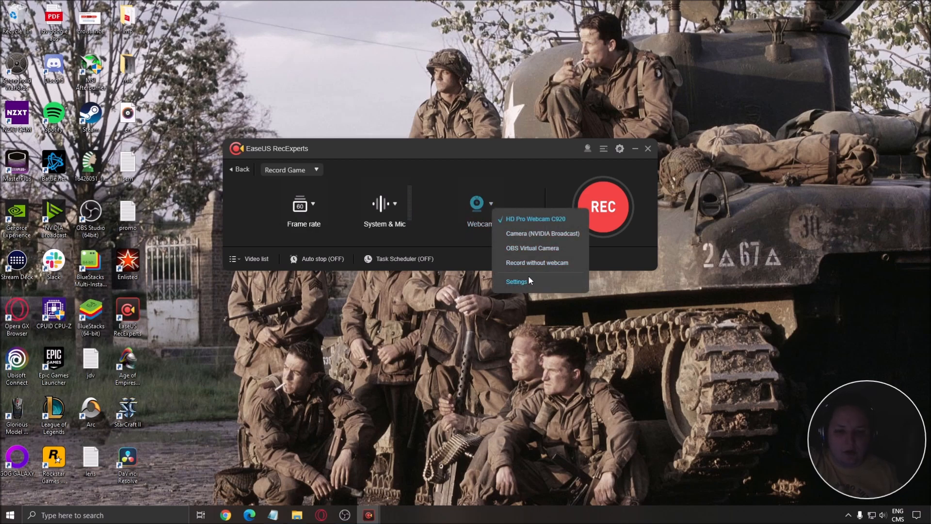
{"action": "left_click", "coordinate": [517, 281]}
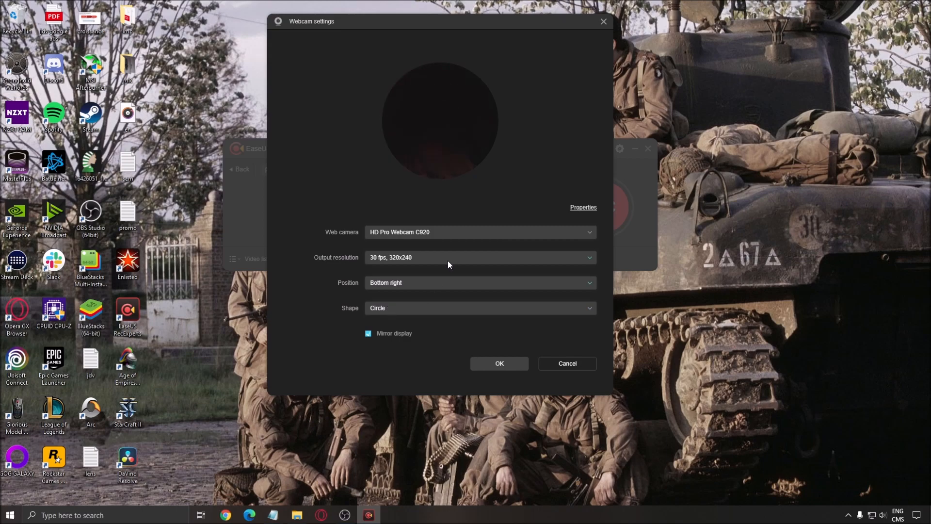
Set the webcam overlay shape to Square, then switch to Record without webcam.
{"action": "left_click", "coordinate": [480, 308]}
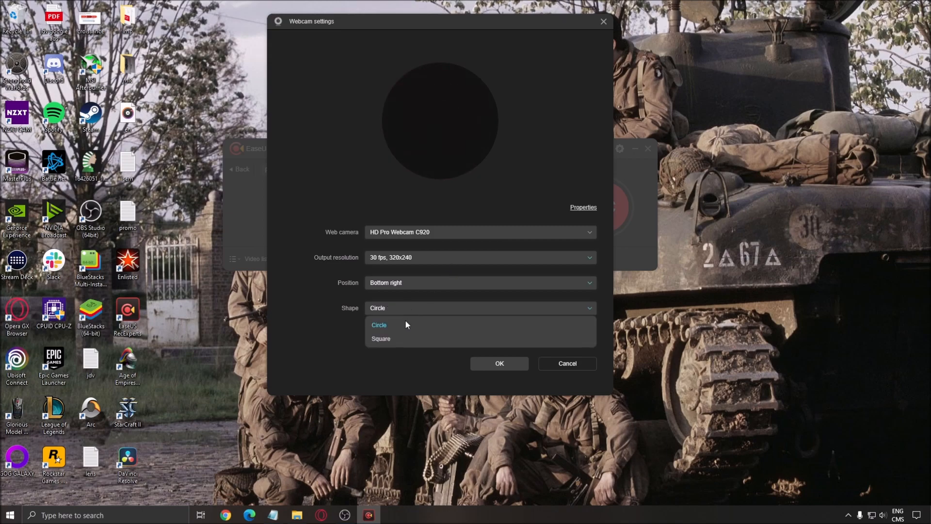
{"action": "left_click", "coordinate": [380, 339]}
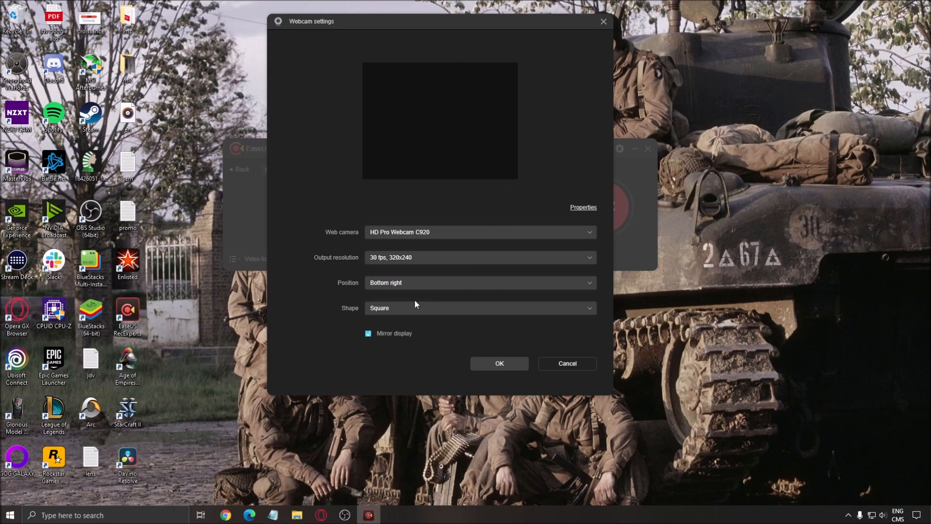
{"action": "mouse_move", "coordinate": [398, 246]}
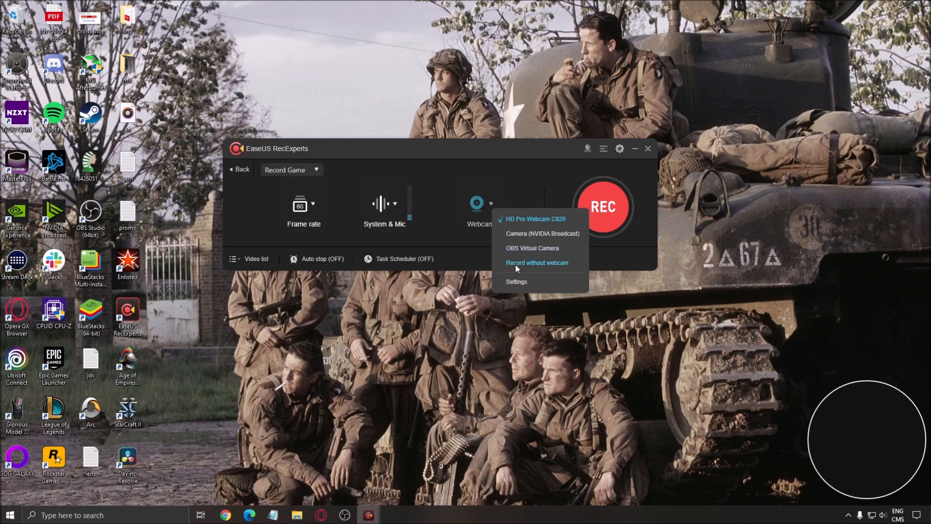
{"action": "left_click", "coordinate": [536, 263]}
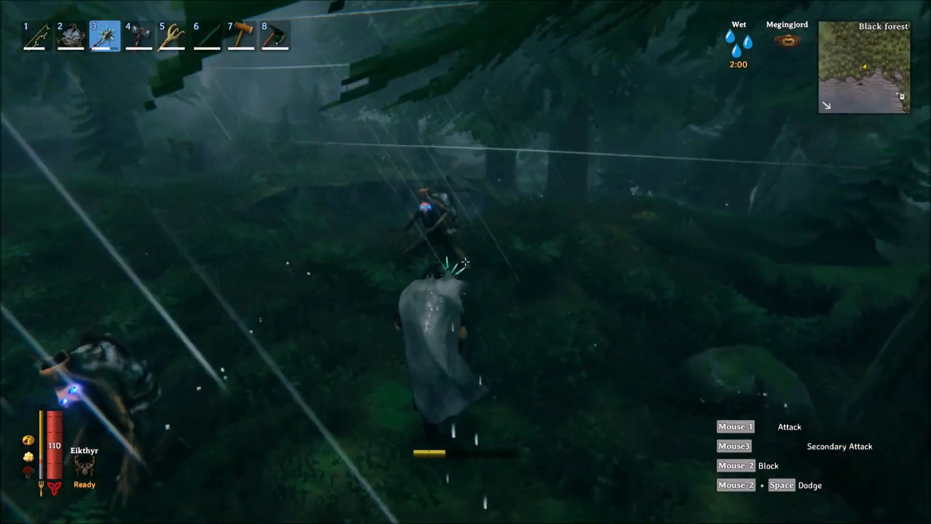
Attack the Black Forest creatures with the spiked mace across several swings.
{"action": "left_click", "coordinate": [466, 271]}
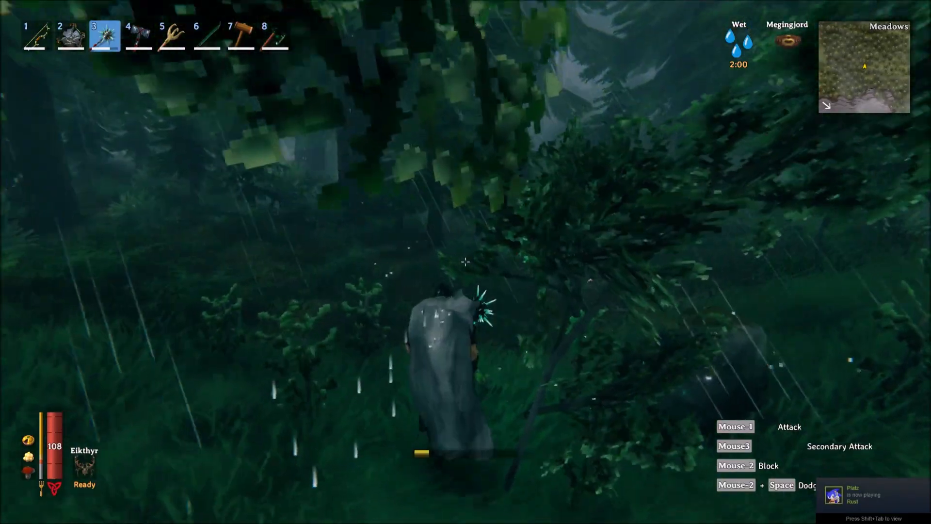
{"action": "left_click", "coordinate": [466, 263]}
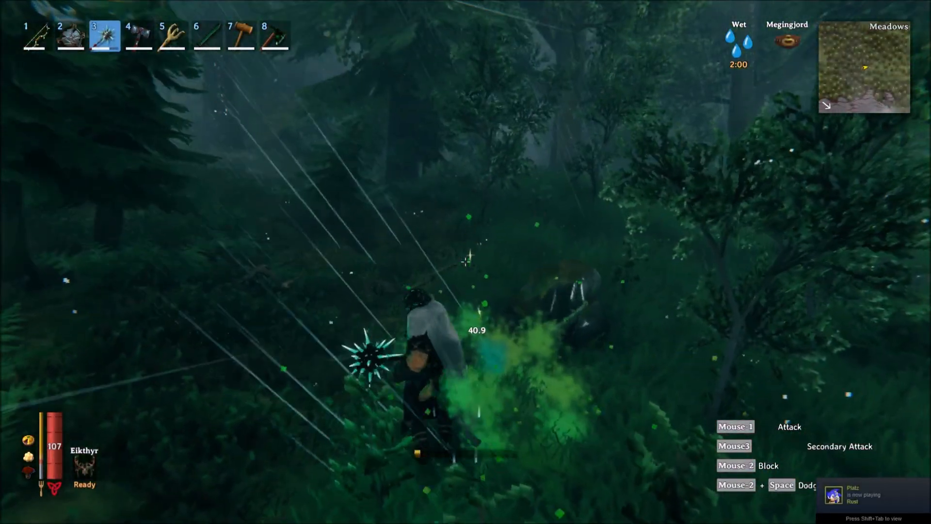
{"action": "left_click", "coordinate": [467, 264]}
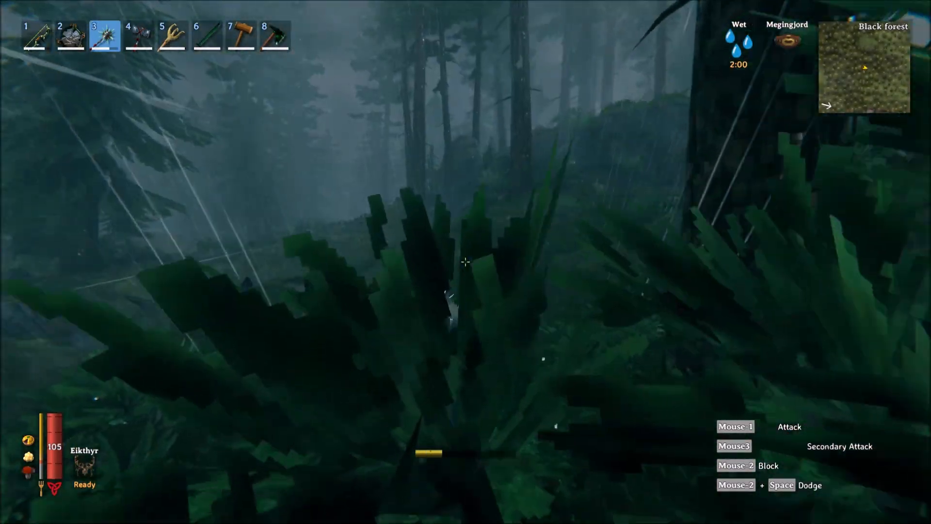
{"action": "left_click", "coordinate": [467, 264]}
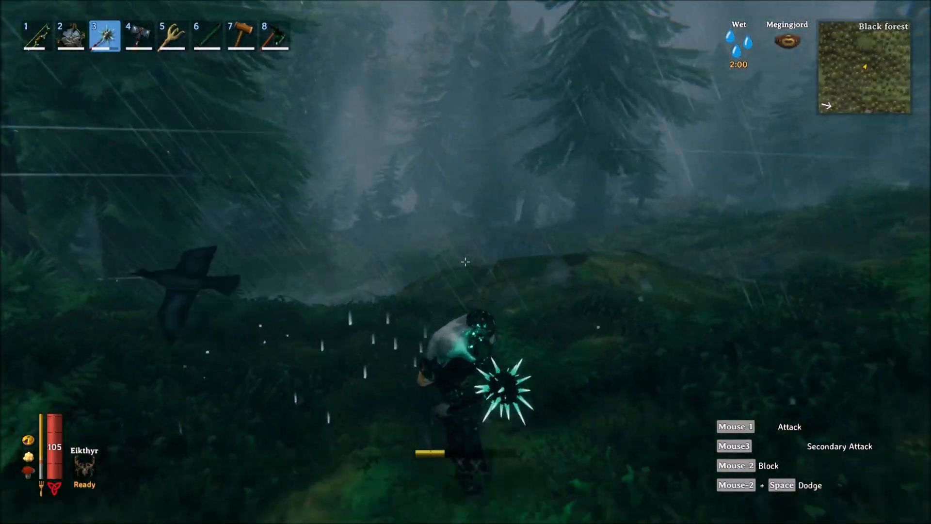